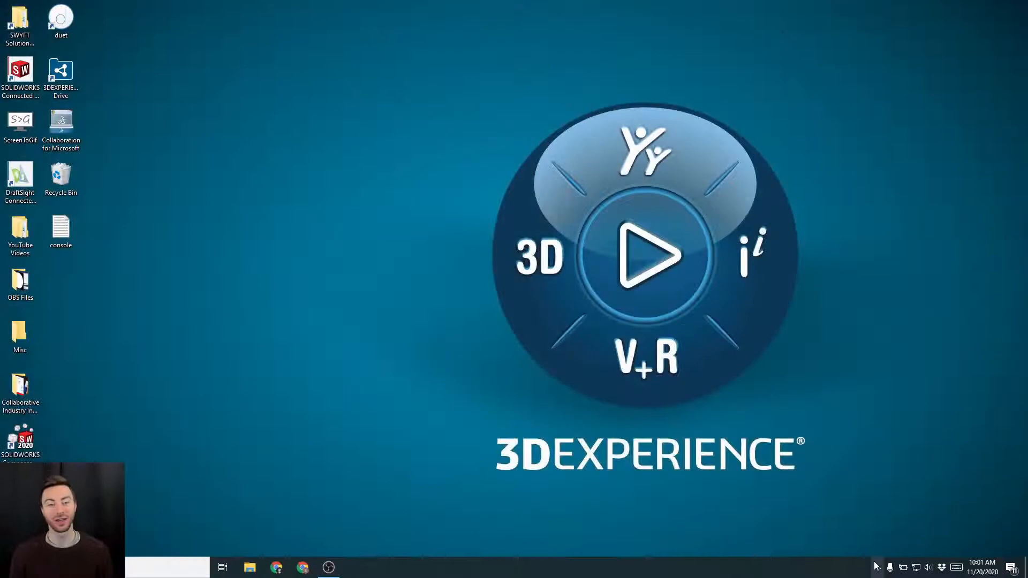
# Launch the 3DEXPERIENCE sign-in page in Chrome and submit the saved-account login
pyautogui.click(302, 567)
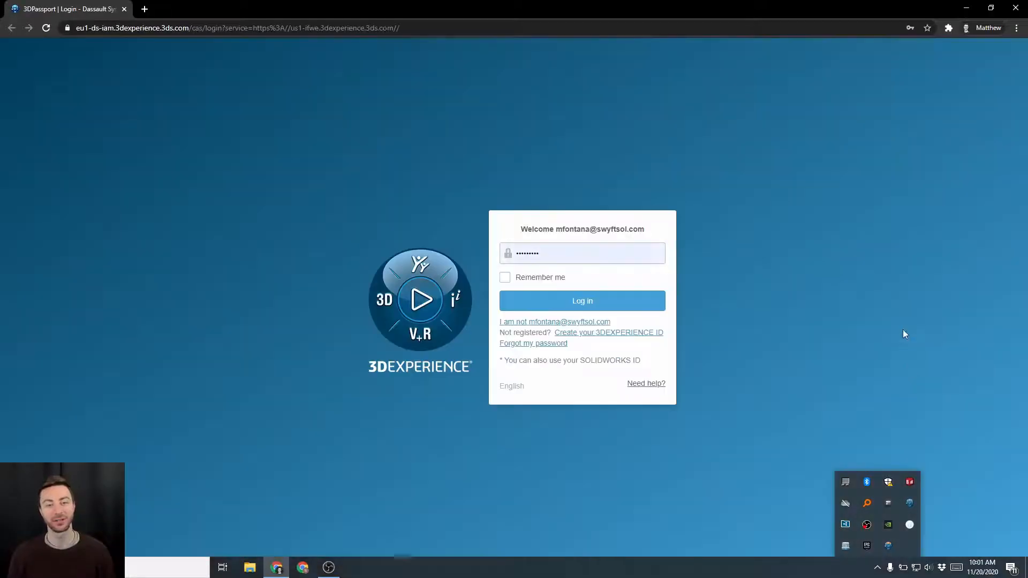
pyautogui.click(581, 300)
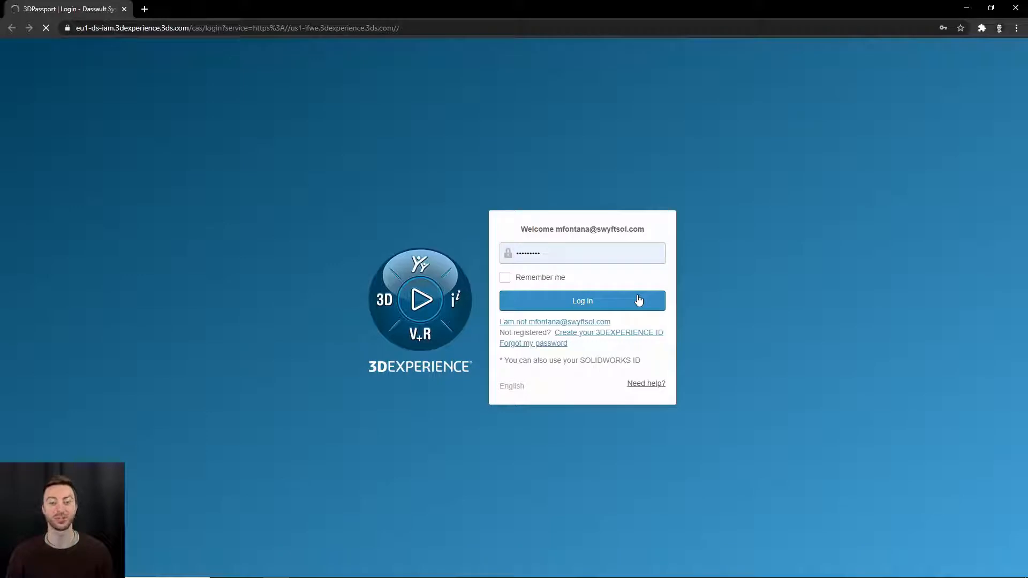
# Log in to 3DDashboard and show the roles and apps list from the compass
pyautogui.click(581, 300)
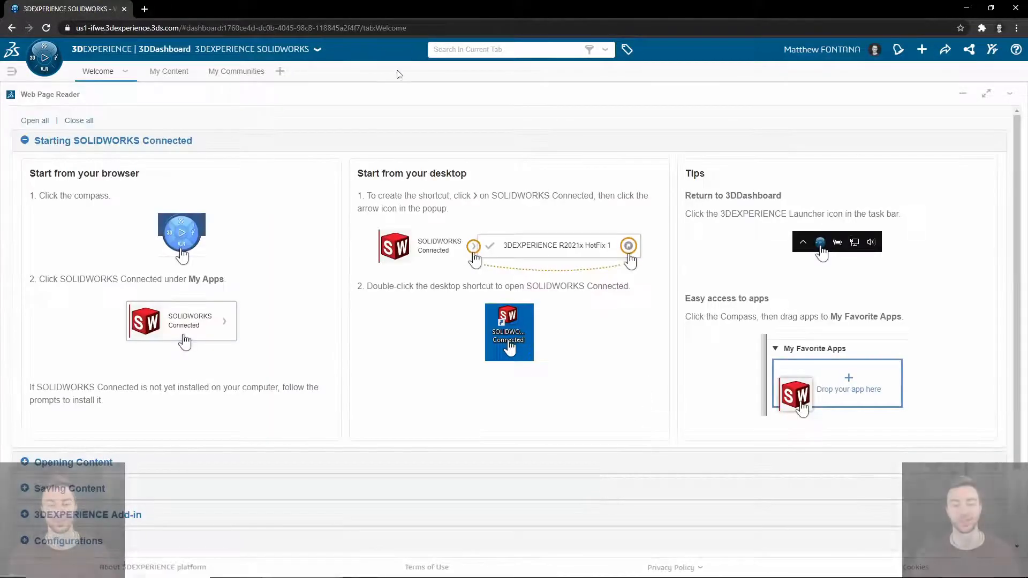
pyautogui.click(44, 58)
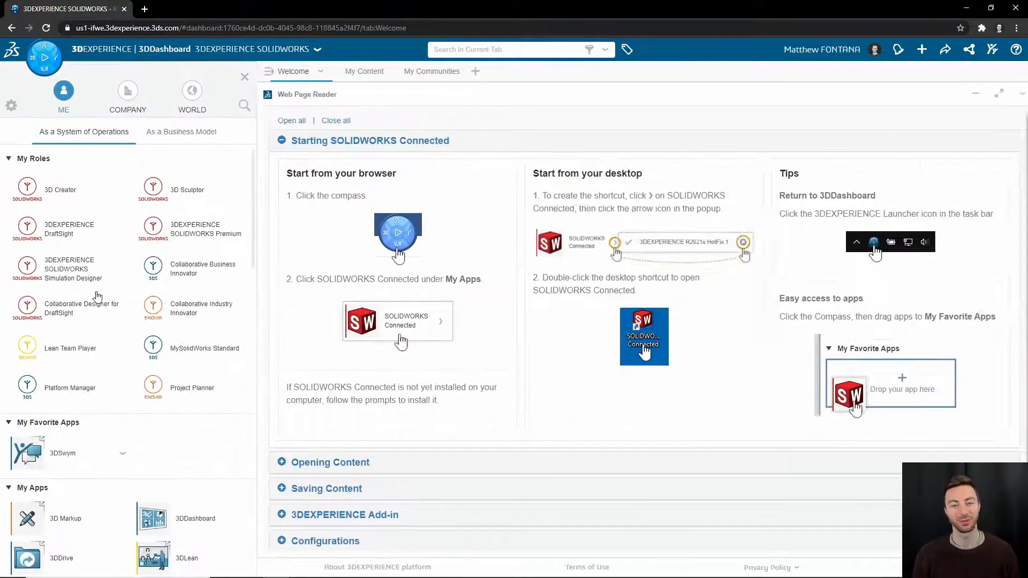
pyautogui.scroll(-3)
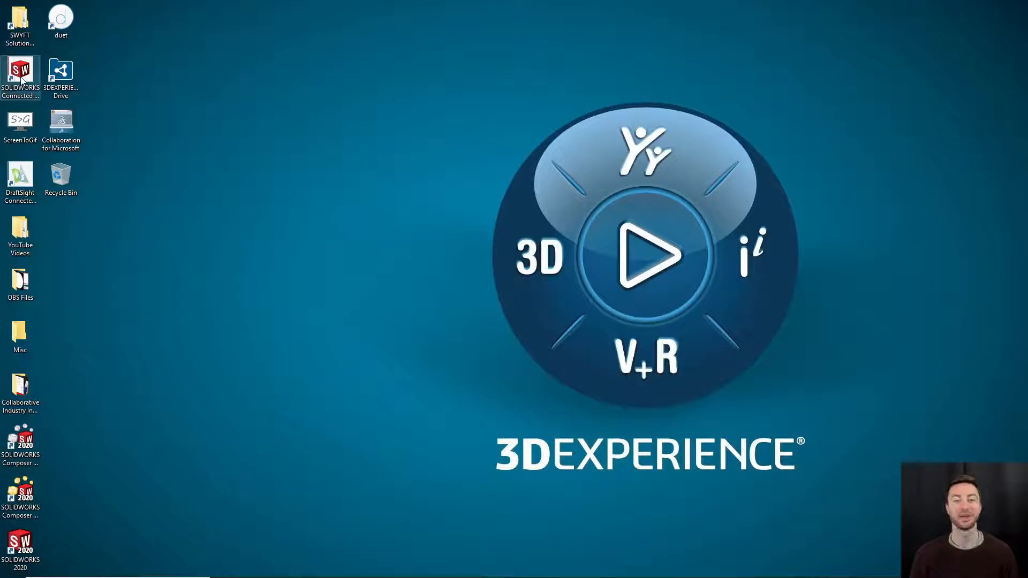
# Start SOLIDWORKS Connected from its desktop shortcut, bringing up the 3DPassport login
pyautogui.doubleClick(20, 75)
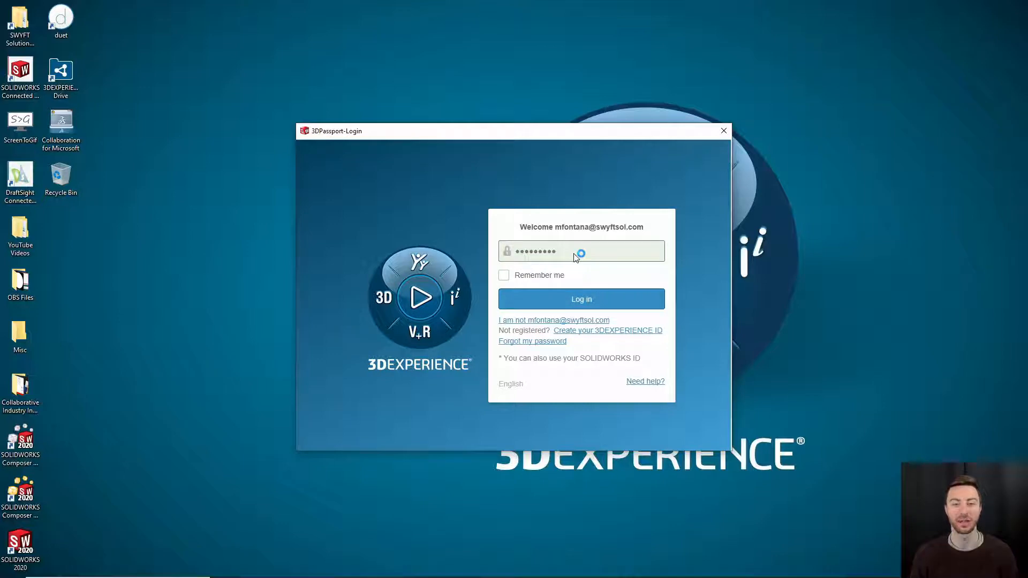
# Sign in through 3DPassport so SOLIDWORKS Connected opens with a new part
pyautogui.click(580, 299)
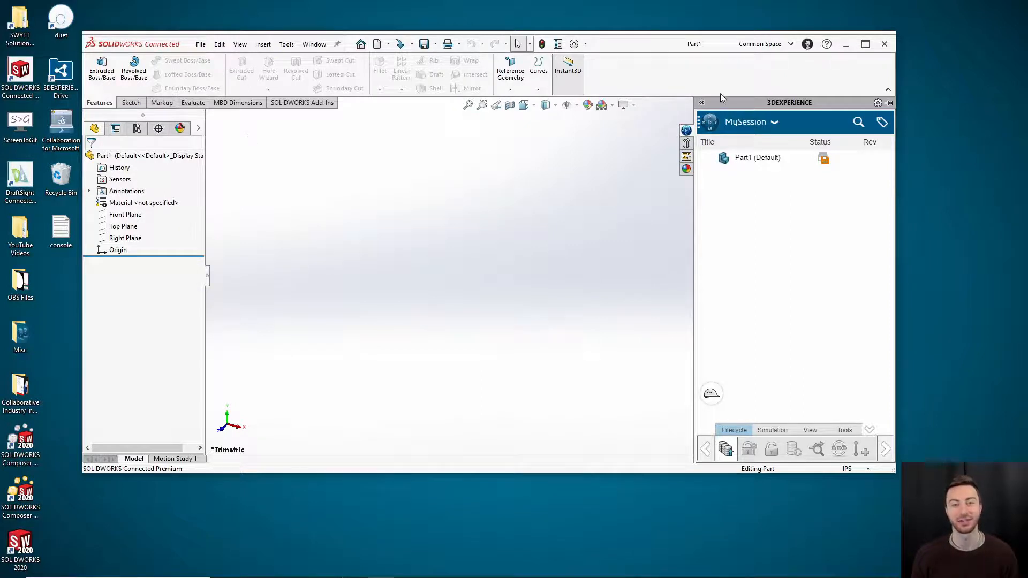
# List the available collaborative spaces, with Common Space Leader checked
pyautogui.click(790, 43)
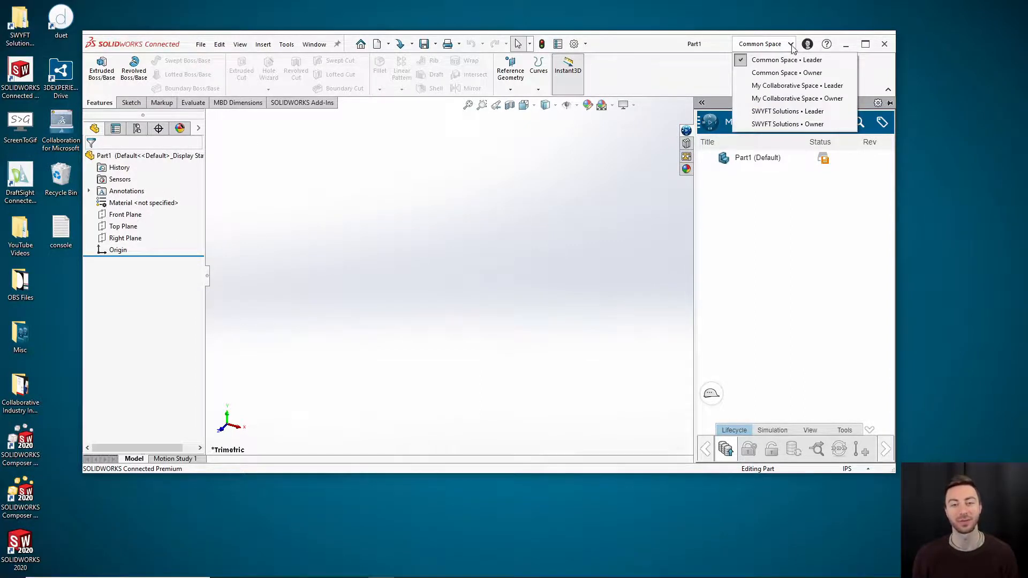